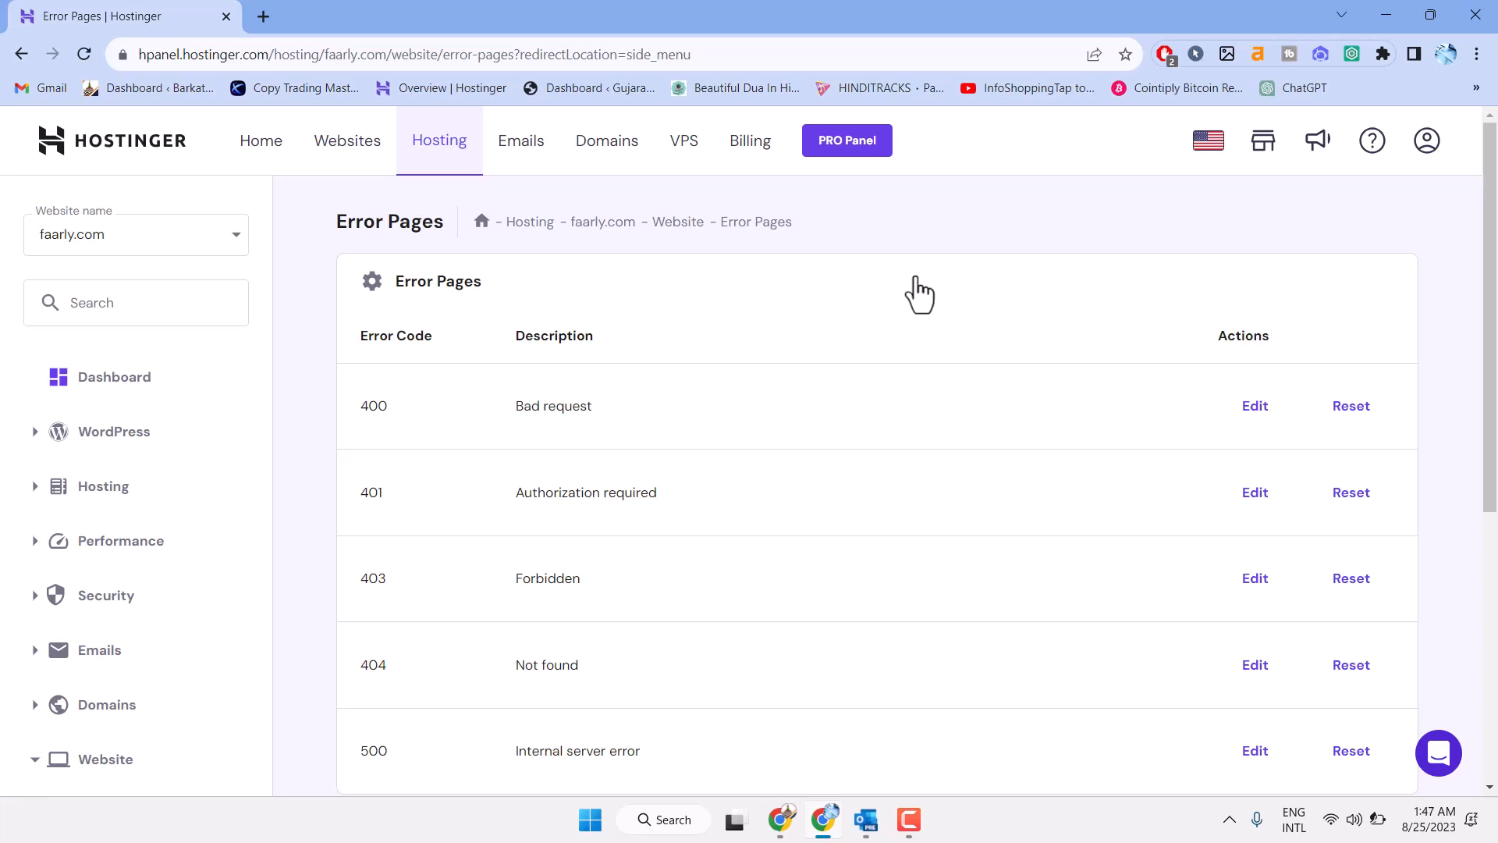
mouse_move(342, 491)
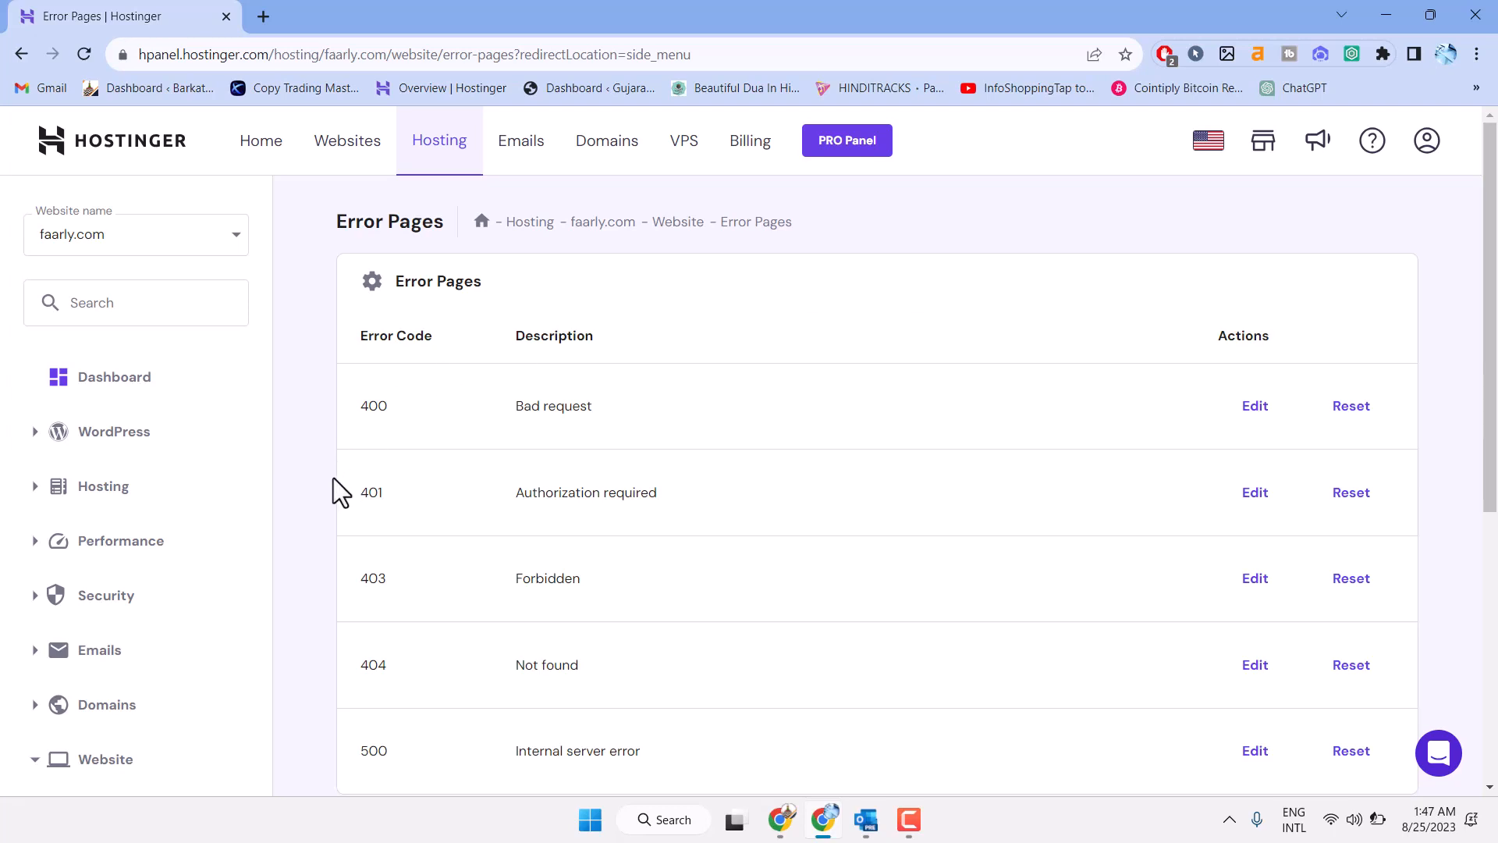
mouse_move(387, 490)
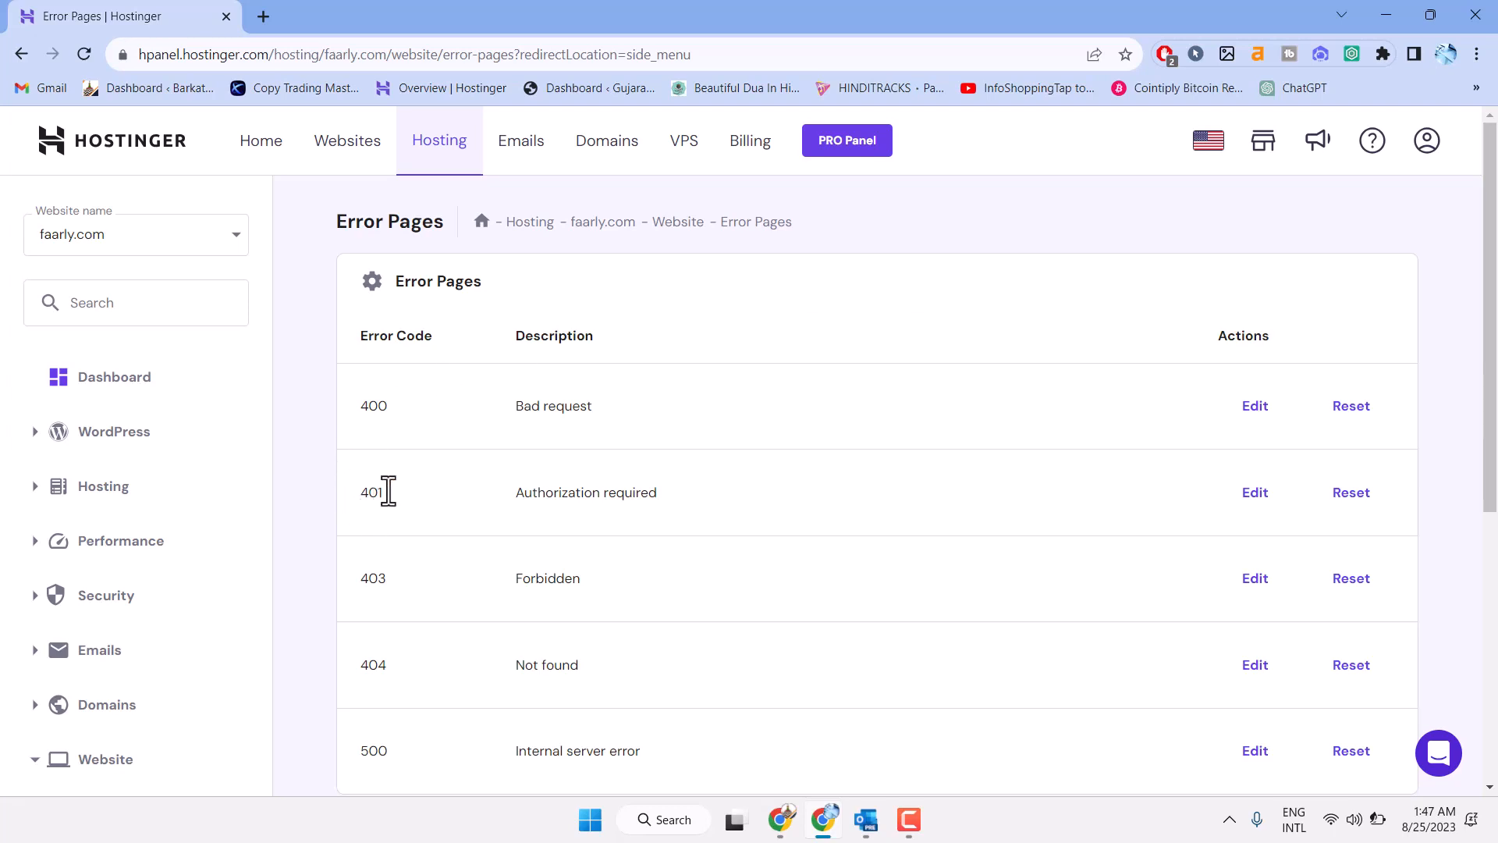
mouse_move(915, 377)
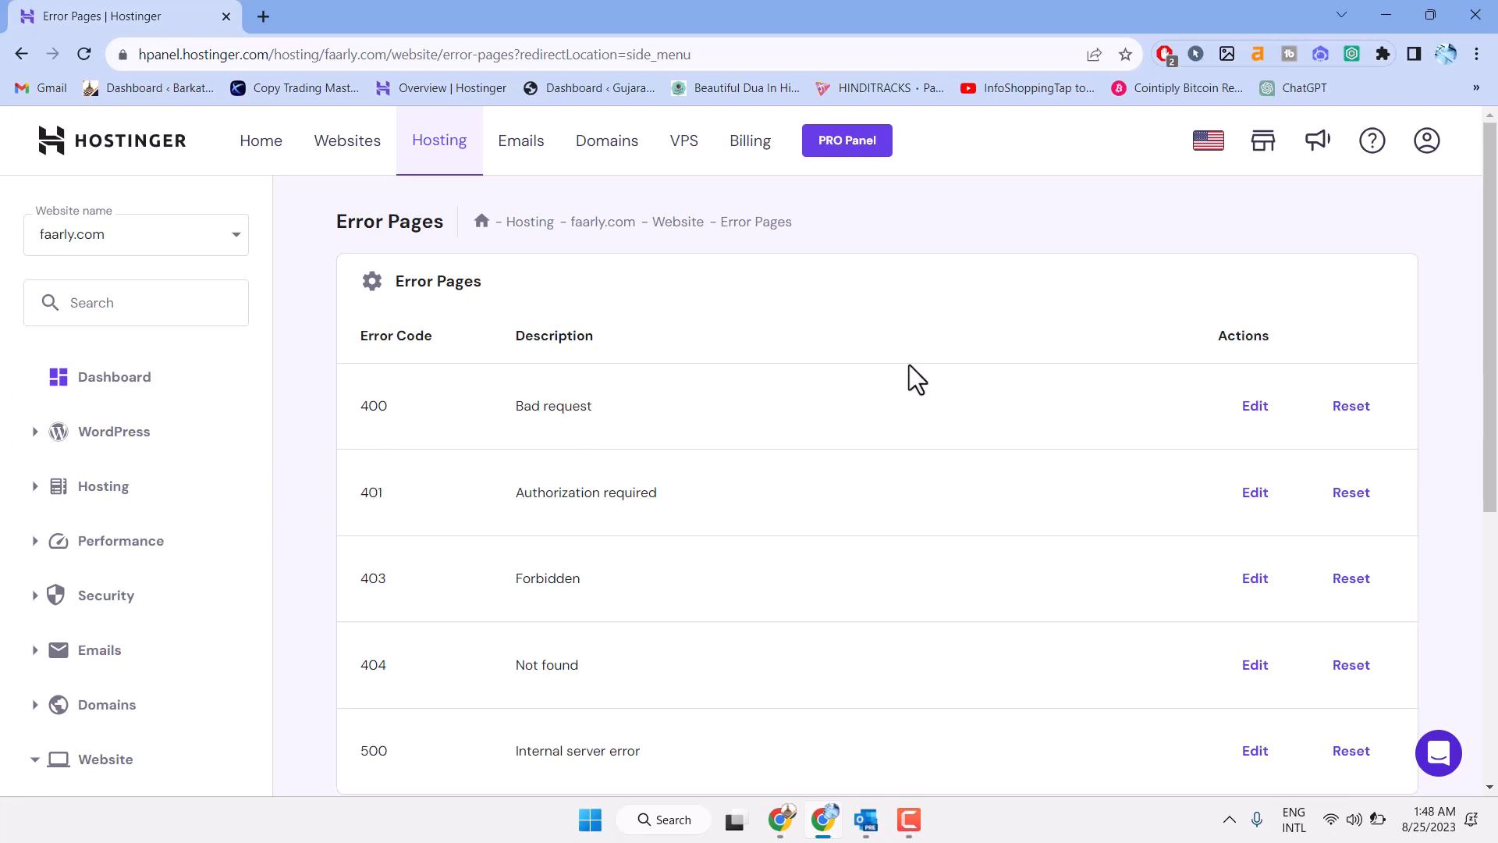
mouse_move(995, 365)
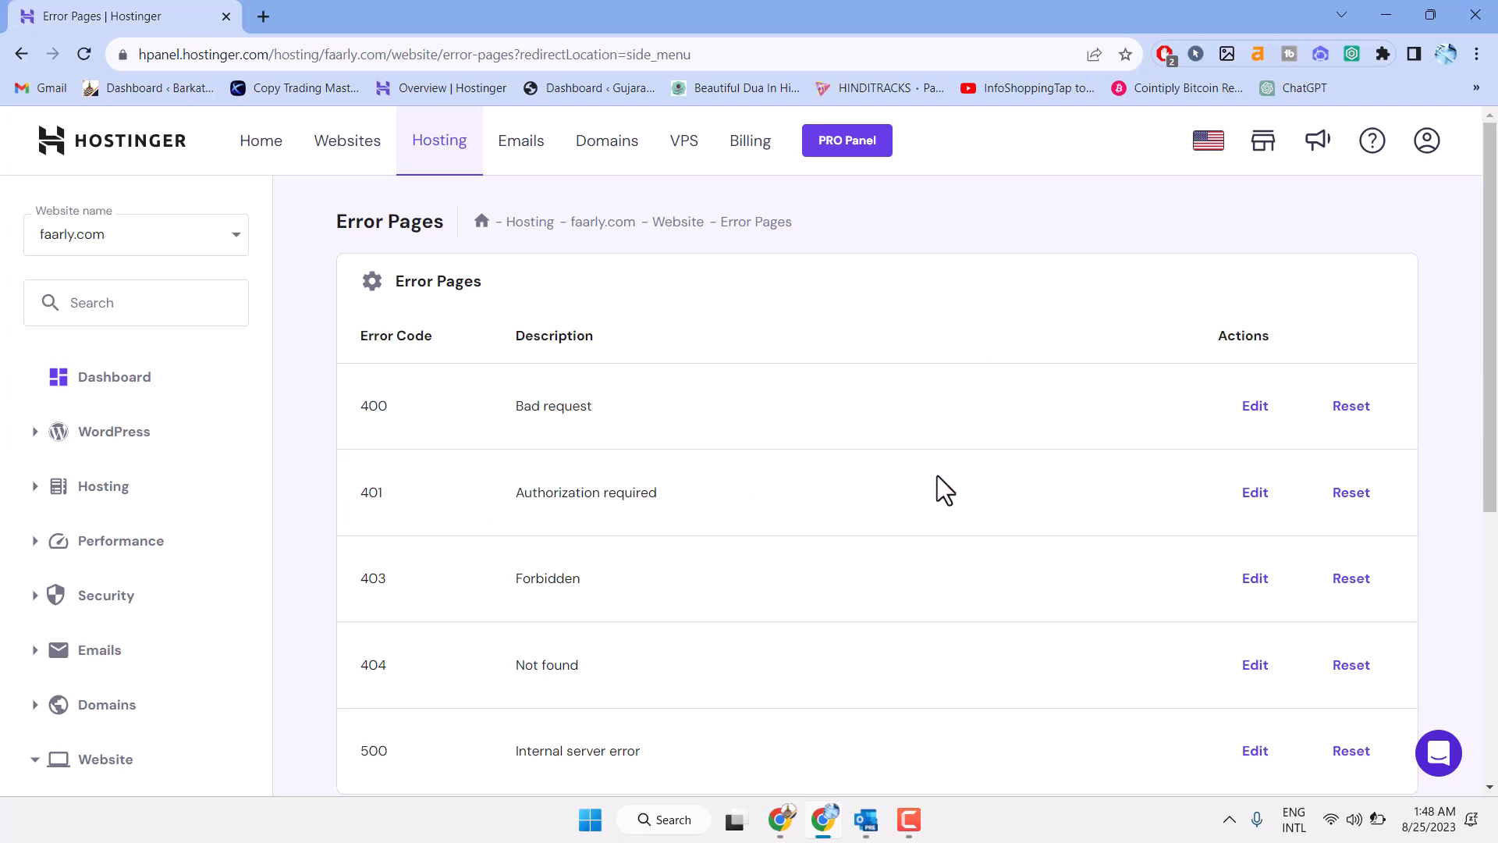
mouse_move(1130, 501)
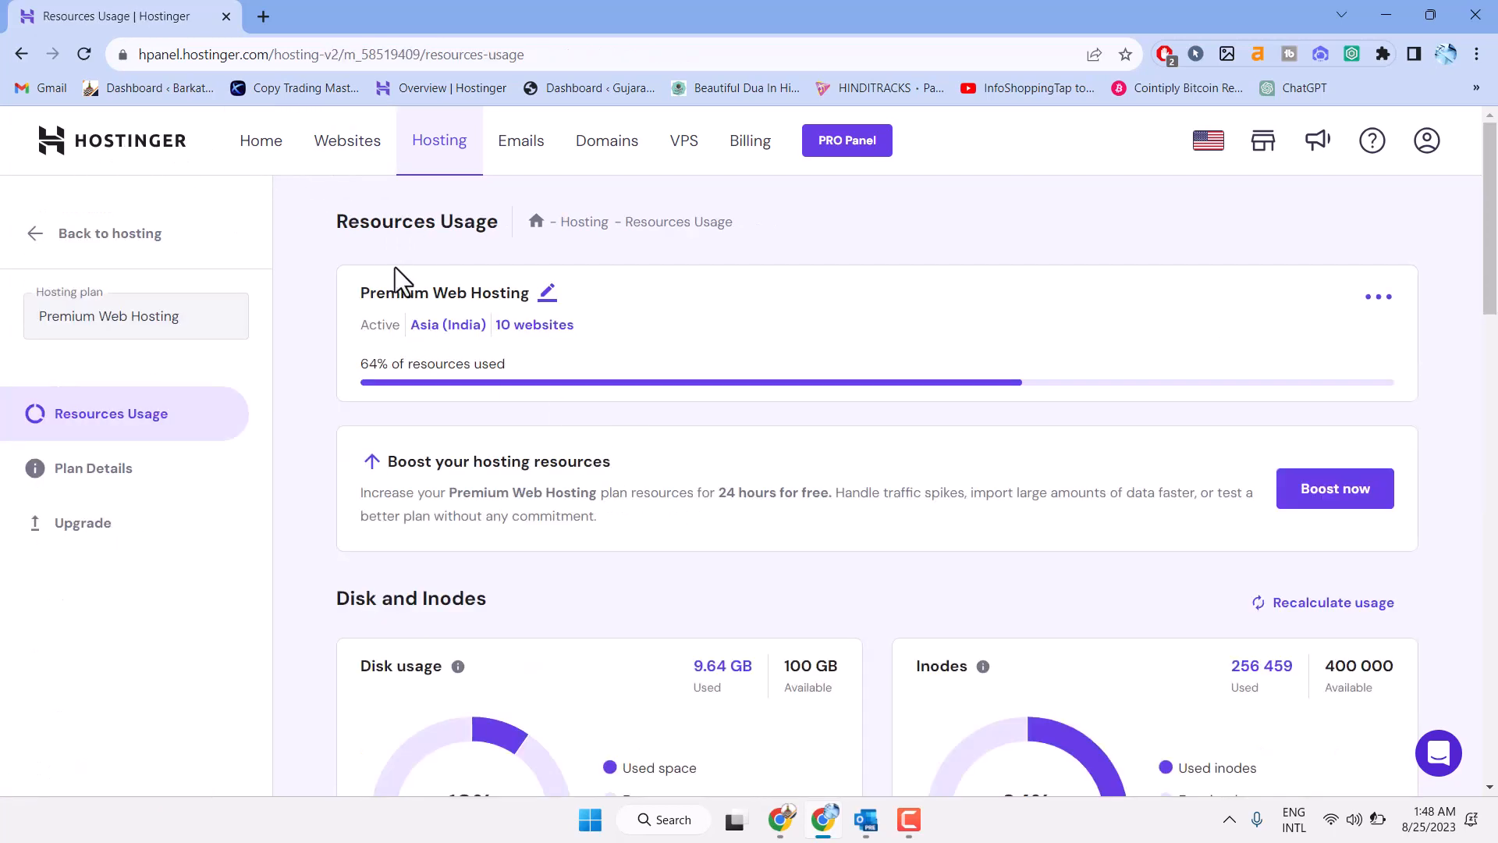
mouse_move(347, 140)
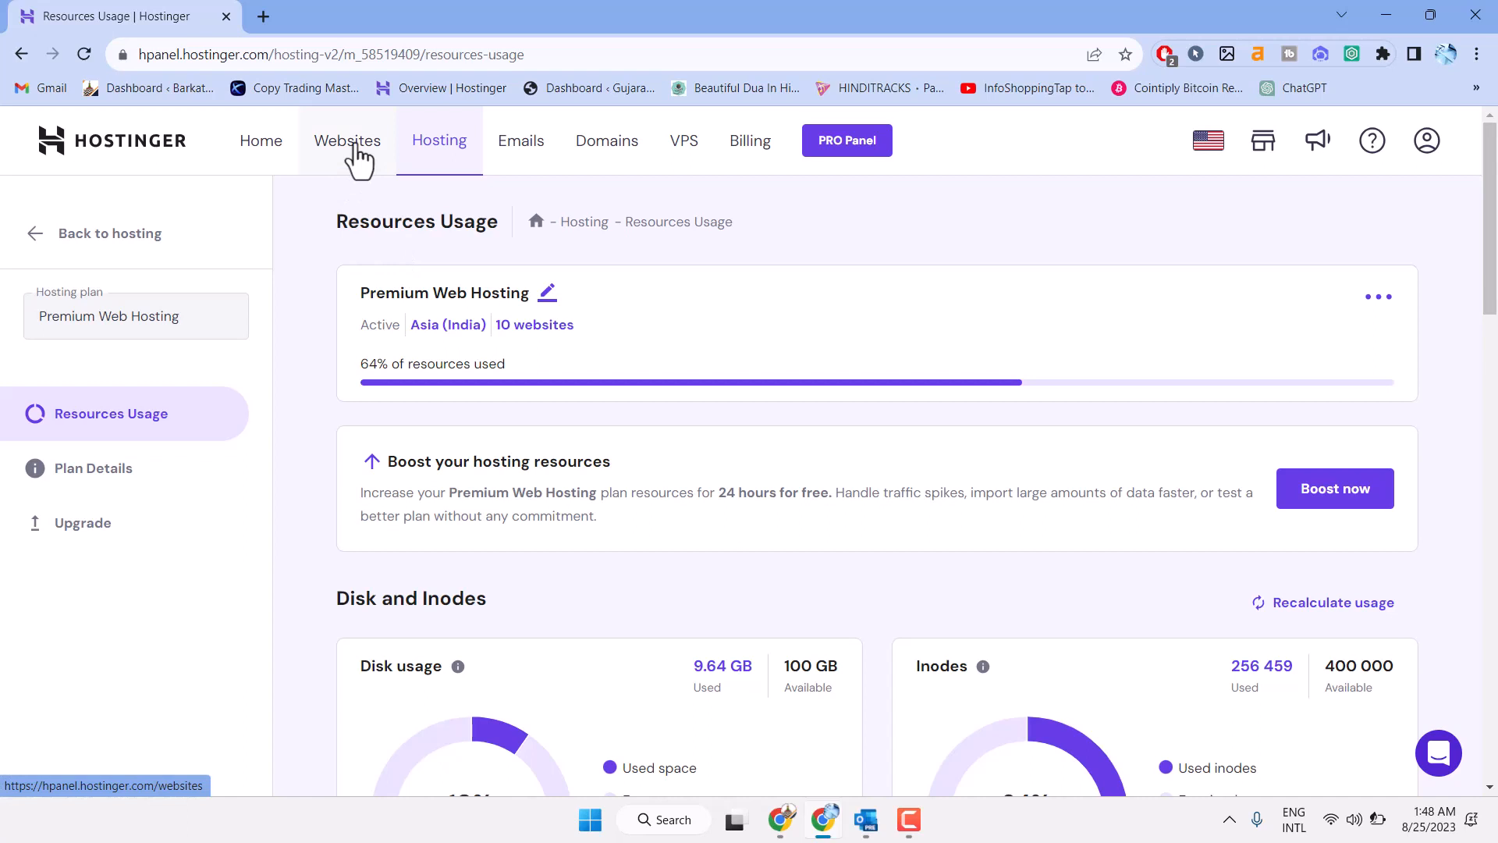
- Go to Websites, manage faarly.com, and expand its Website menu in the sidebar
click(346, 140)
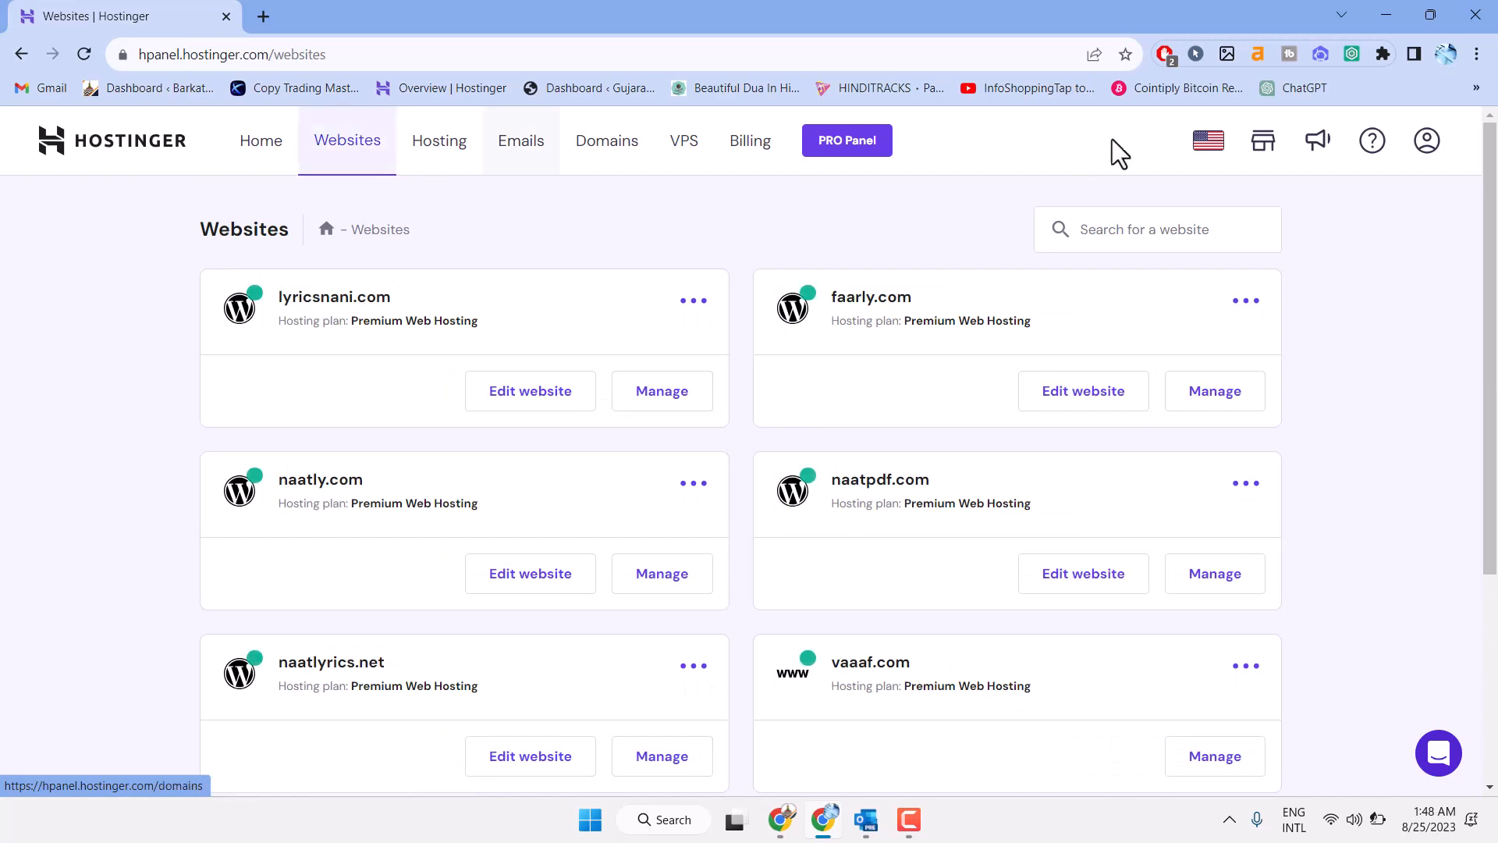
click(1214, 390)
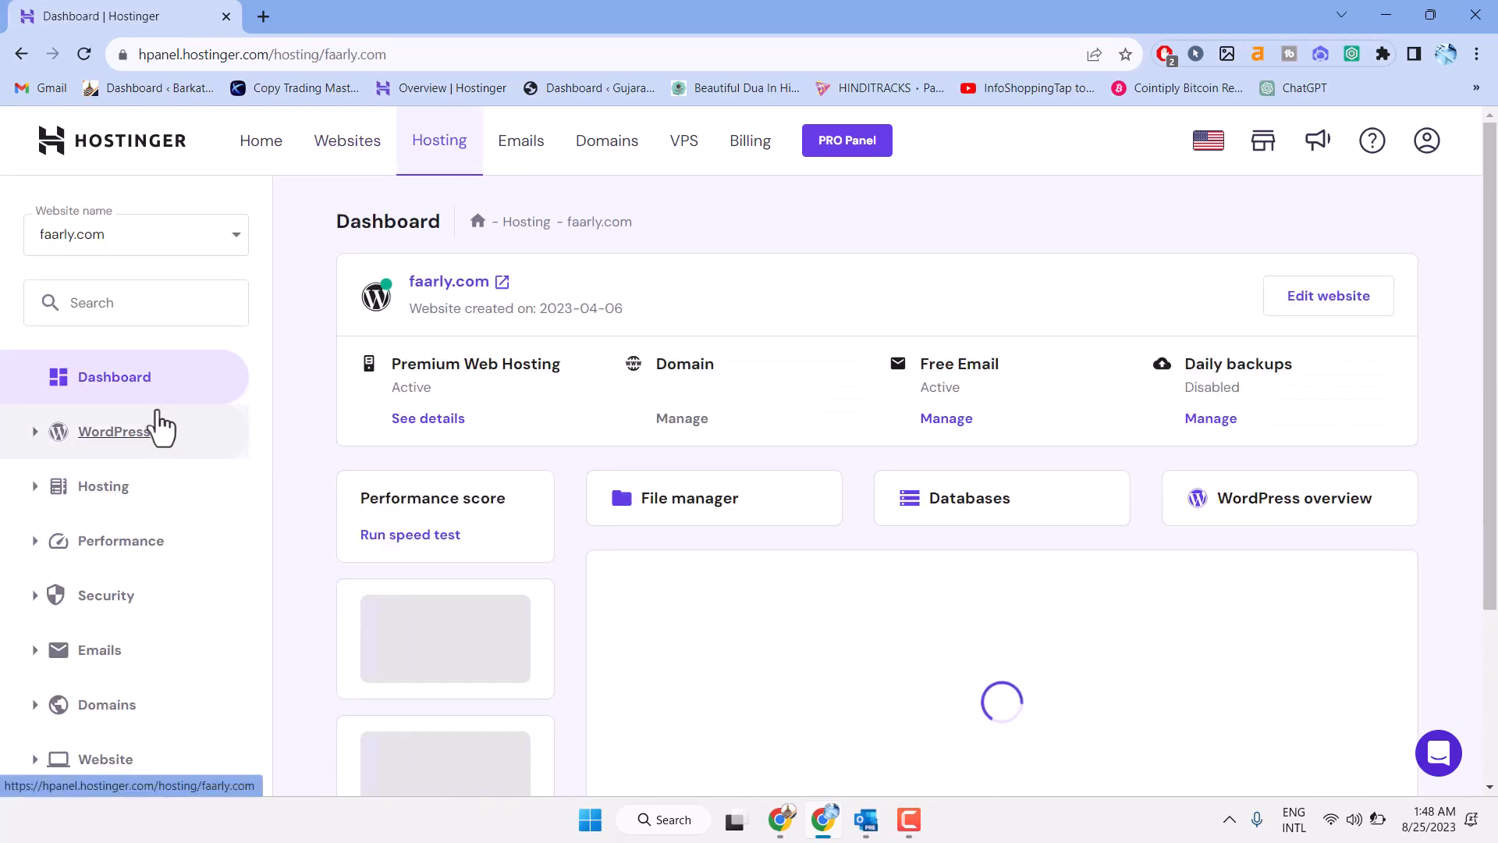
scroll(down, 3)
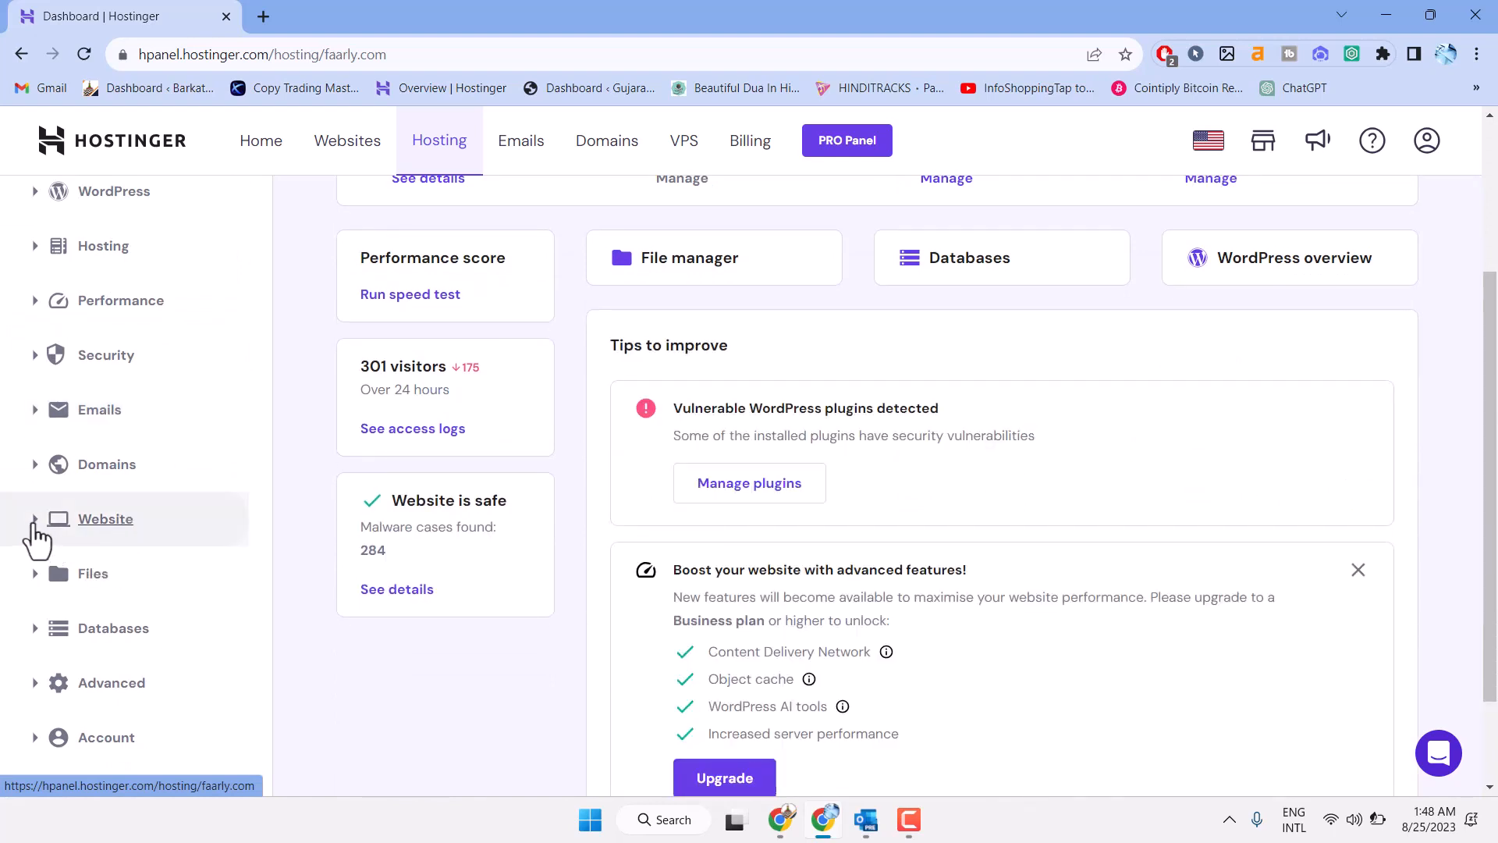
click(104, 518)
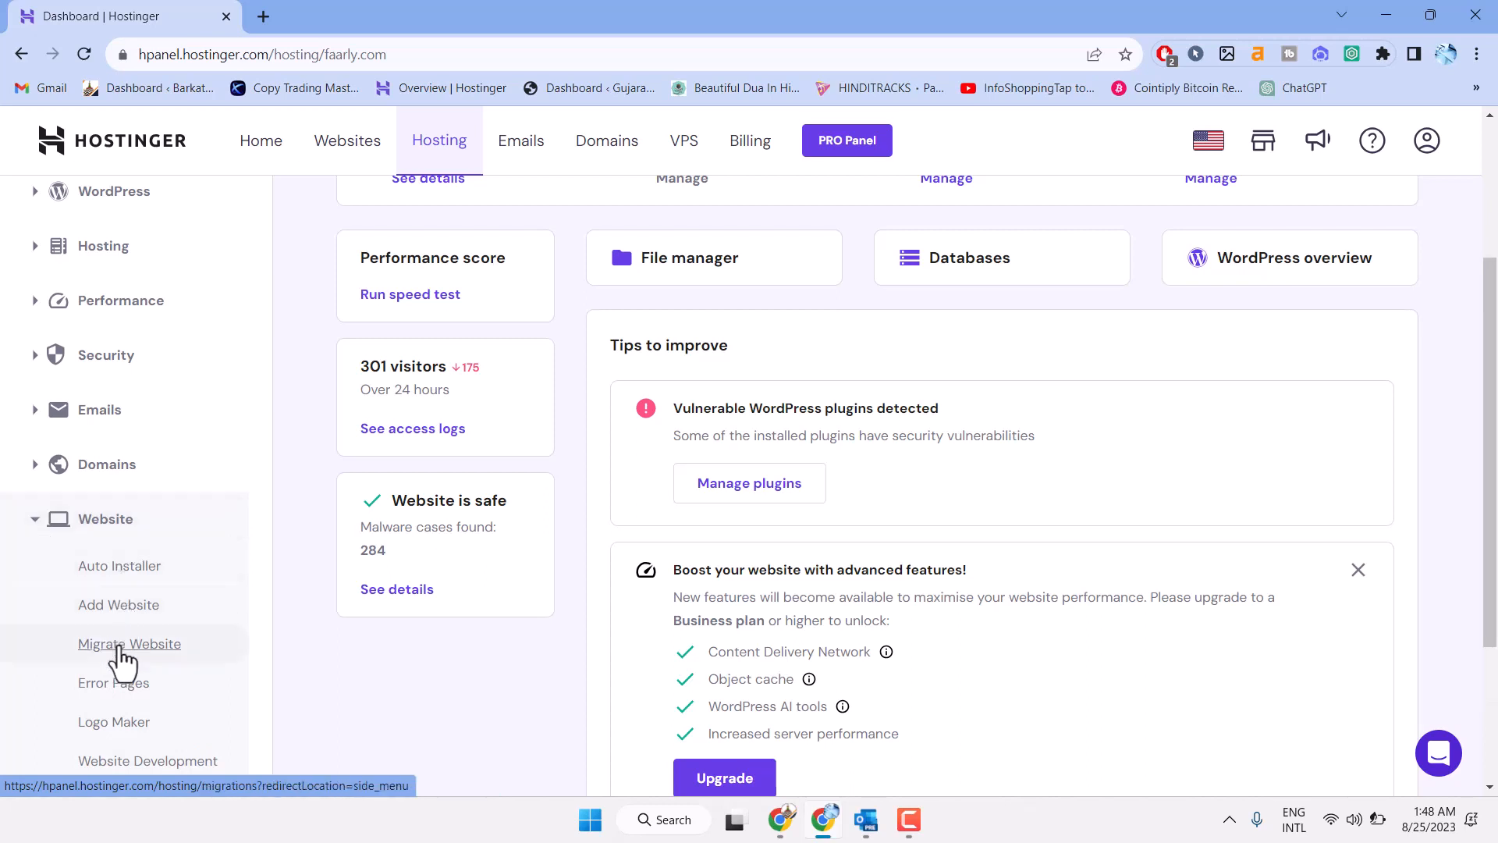
mouse_move(114, 682)
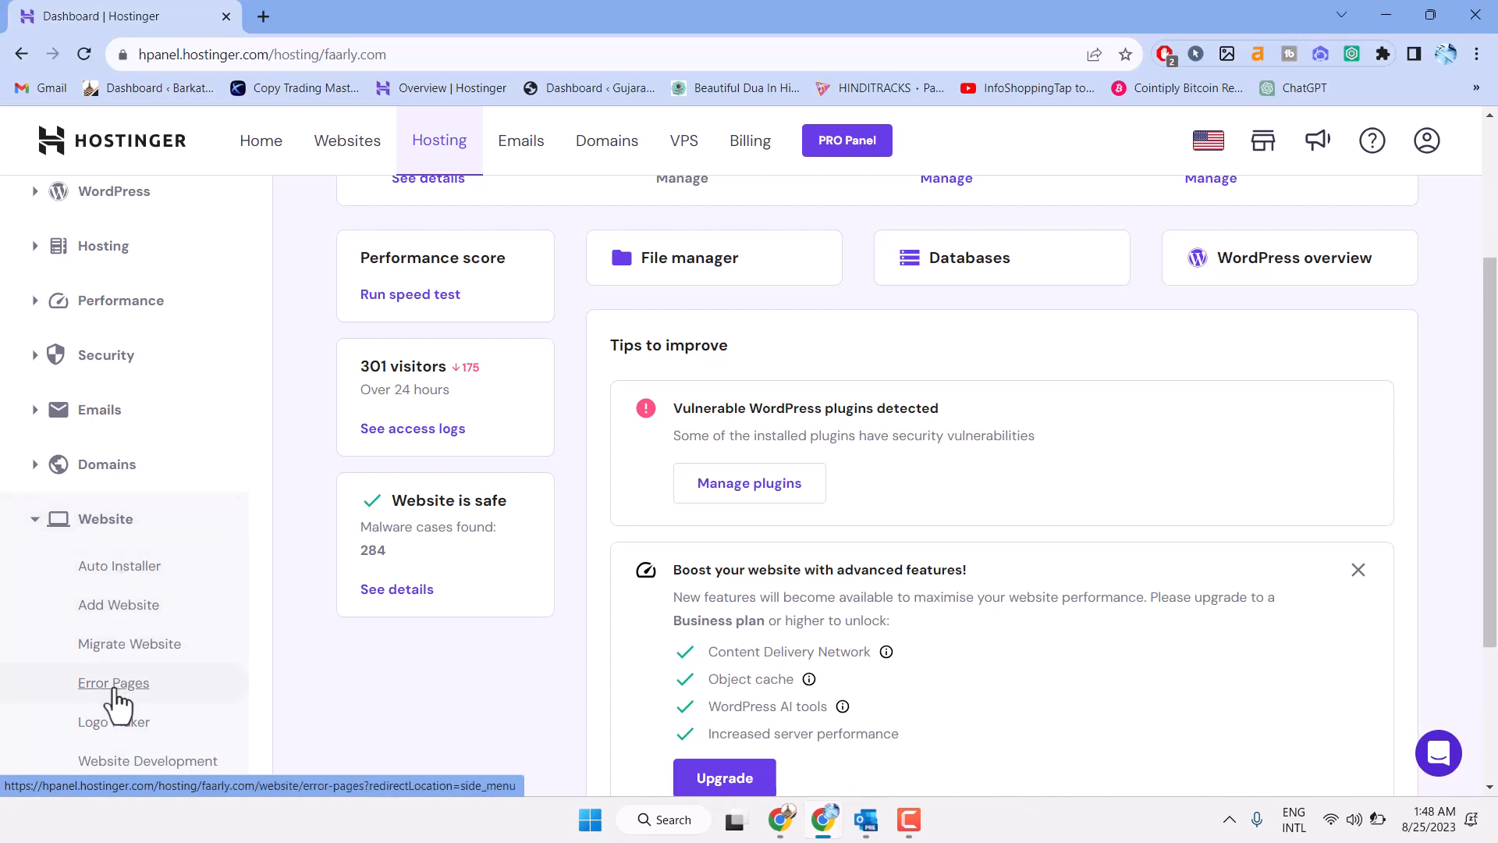
- Show the Error Pages list for faarly.com, error codes 400 through 500
click(112, 682)
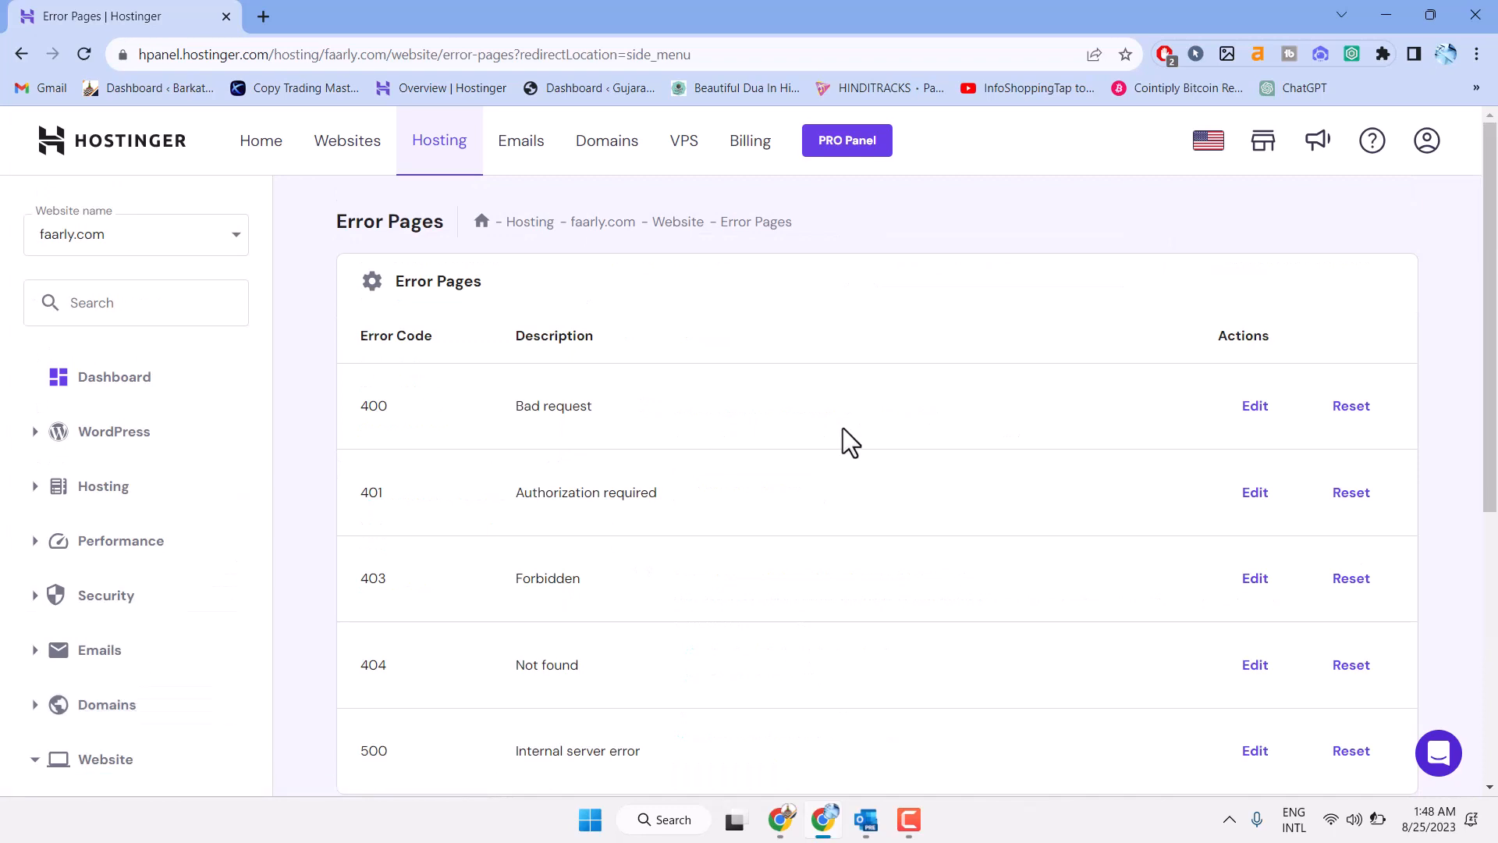
mouse_move(504, 457)
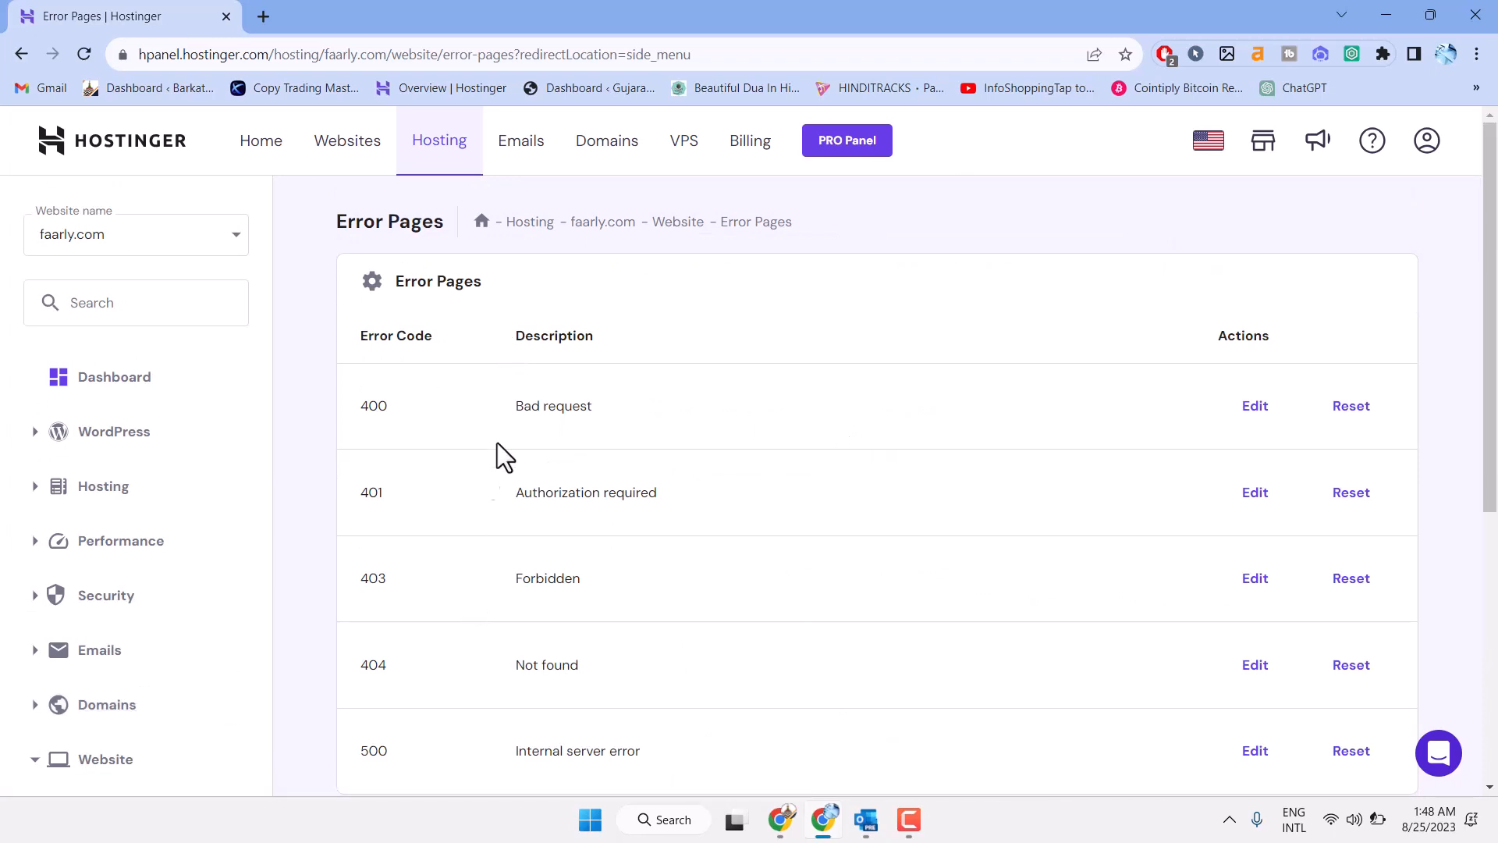
mouse_move(448, 517)
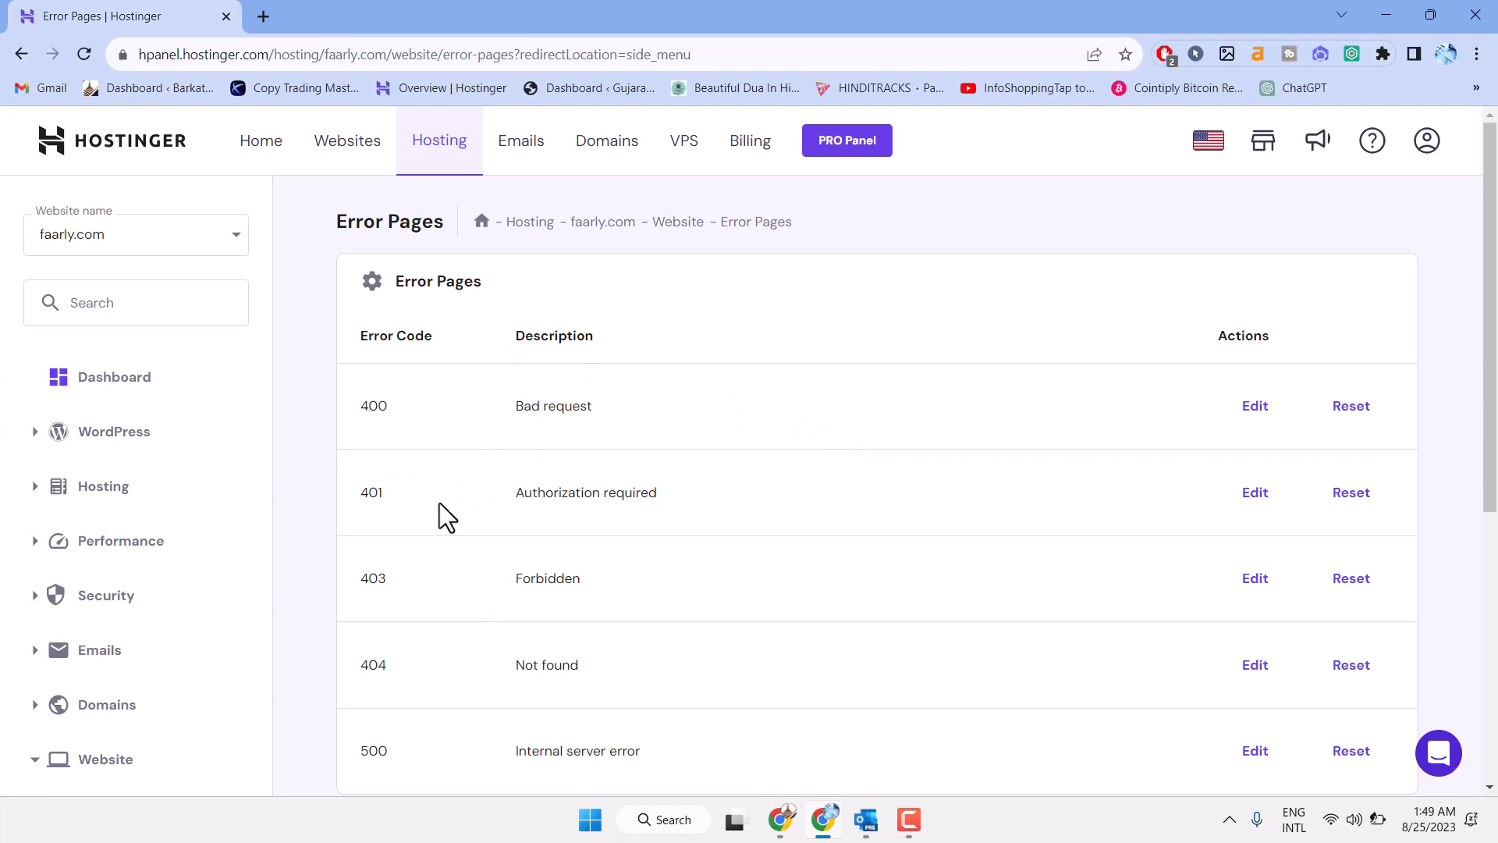
mouse_move(568, 526)
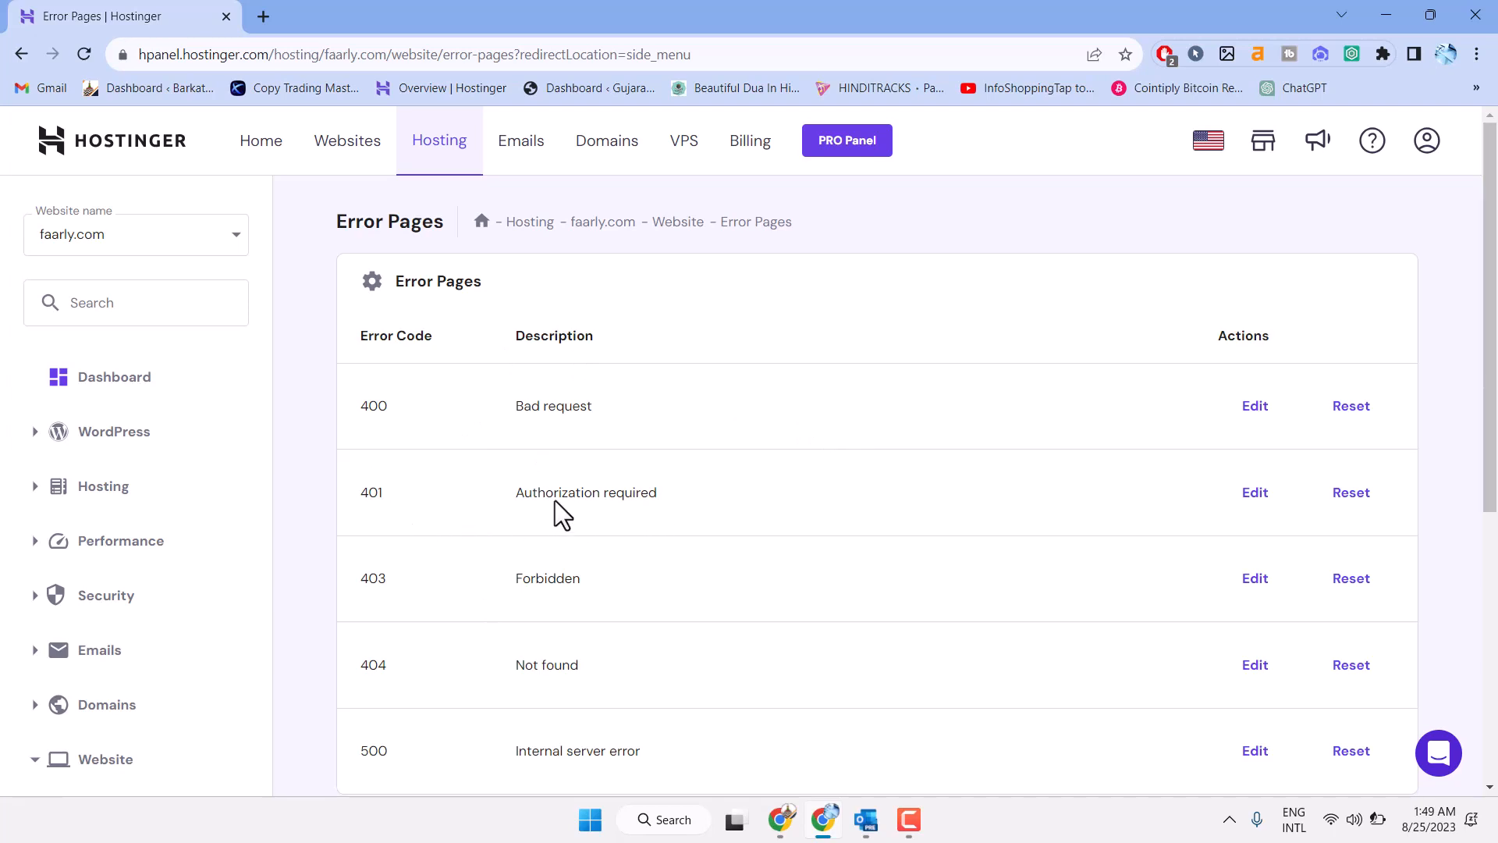
mouse_move(552, 521)
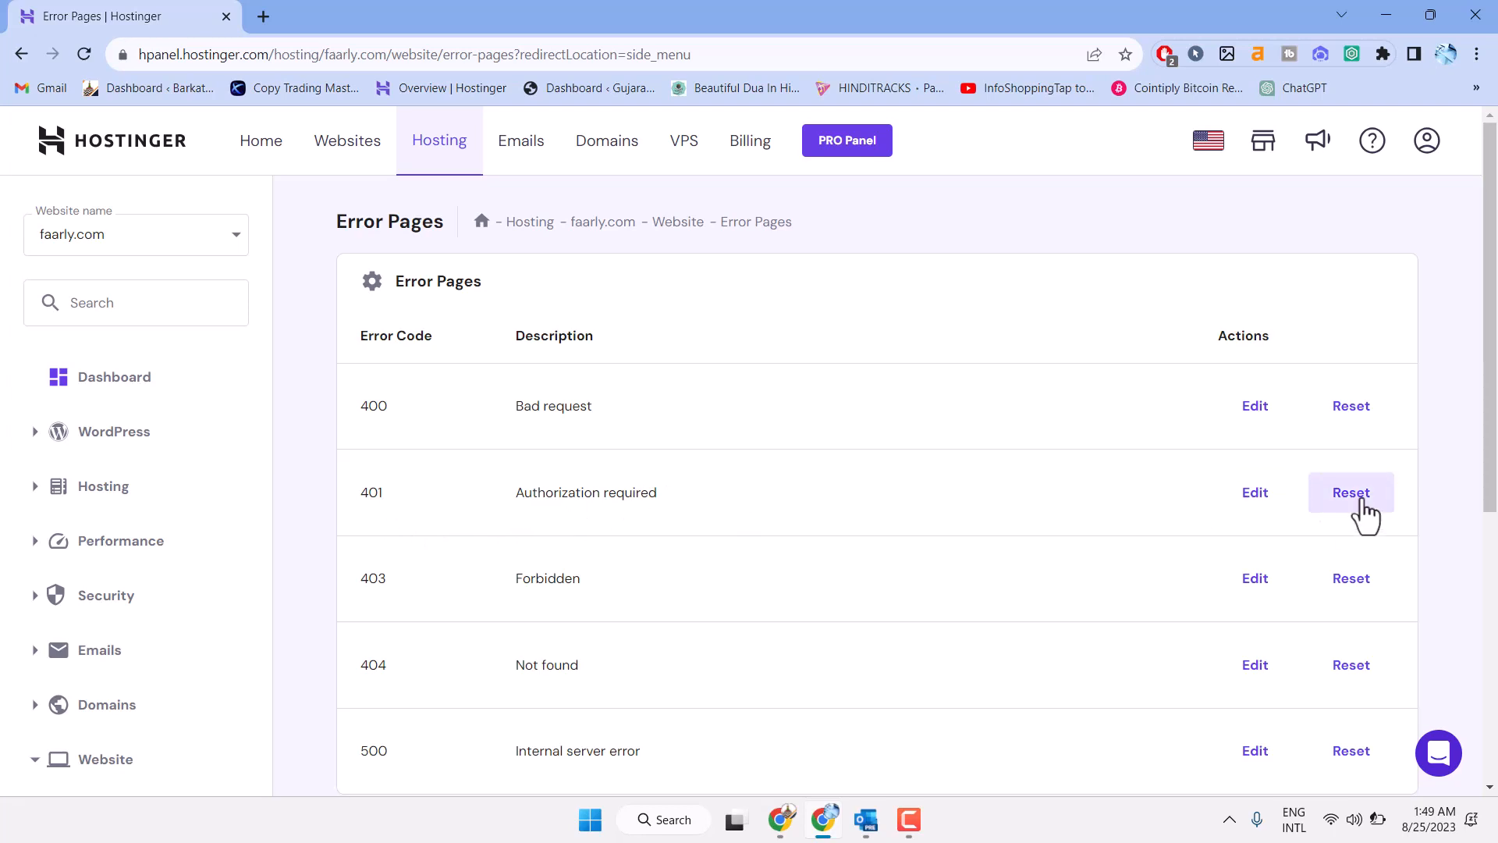
- Reset the 401 Authorization required error page to default and confirm, getting the success message
click(1352, 492)
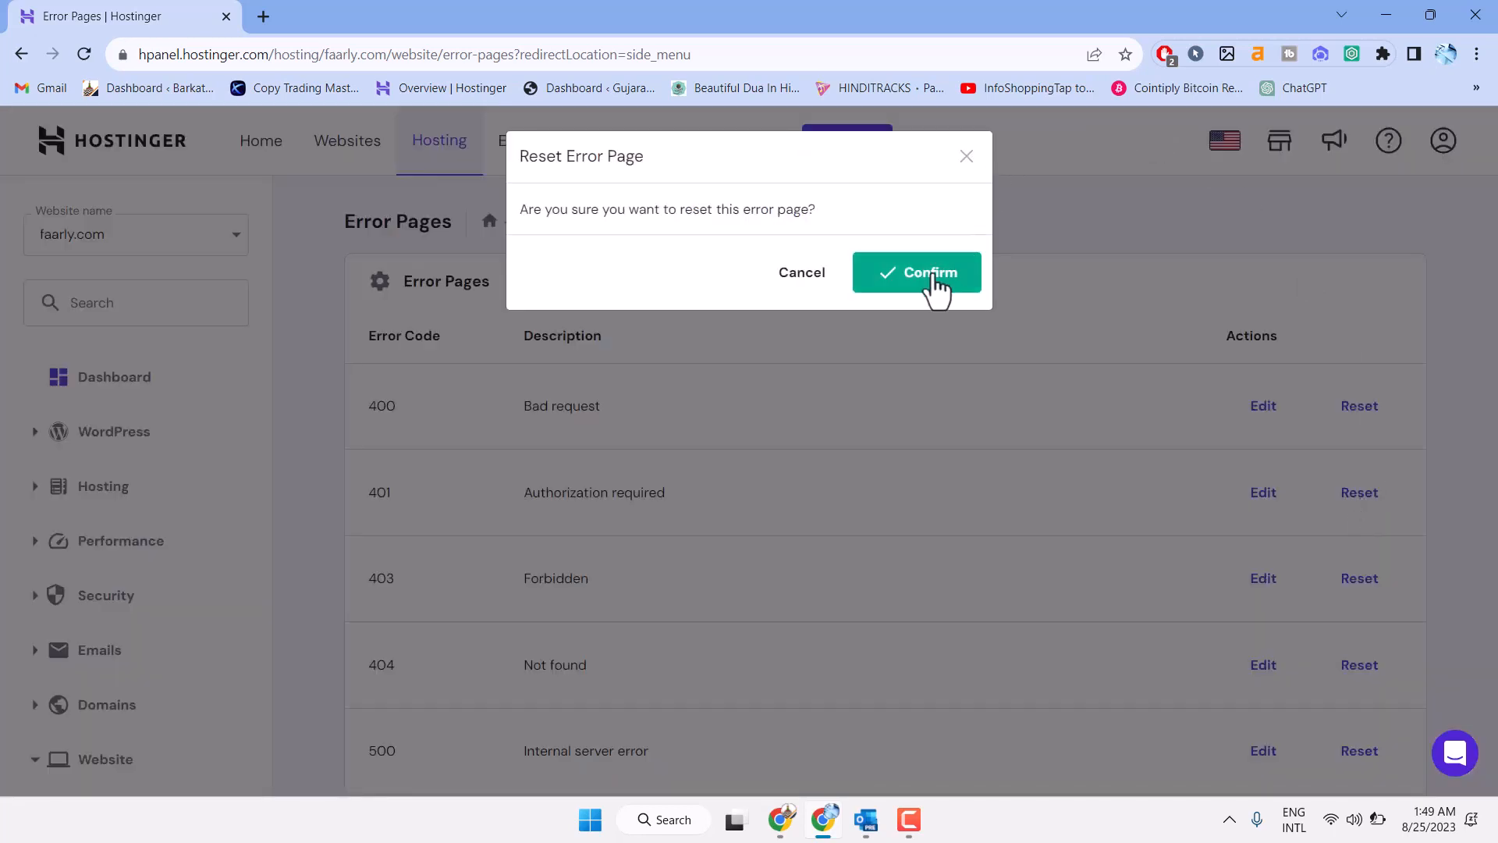
click(916, 271)
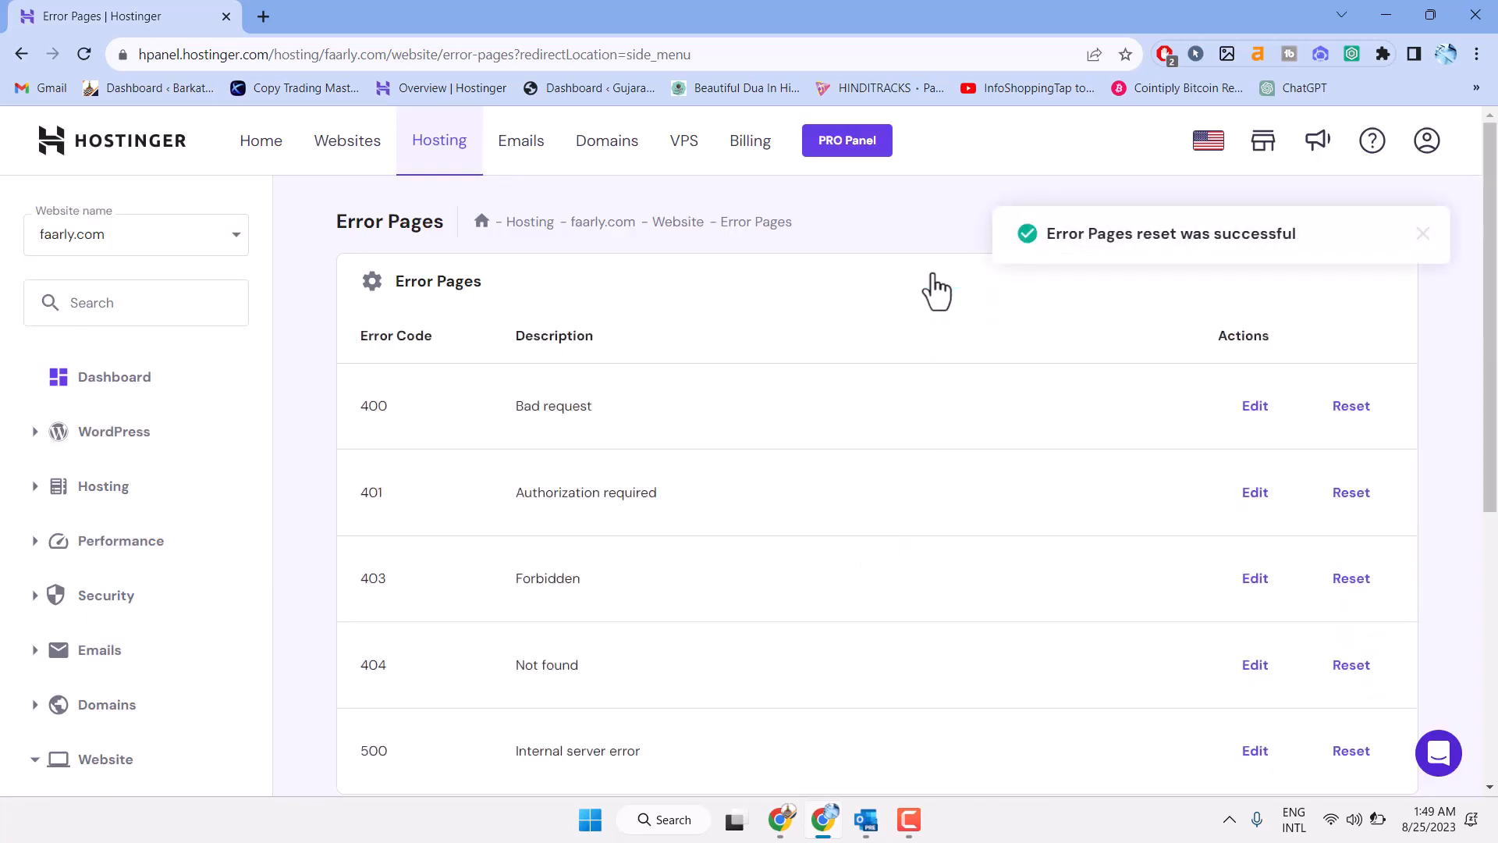
click(1423, 232)
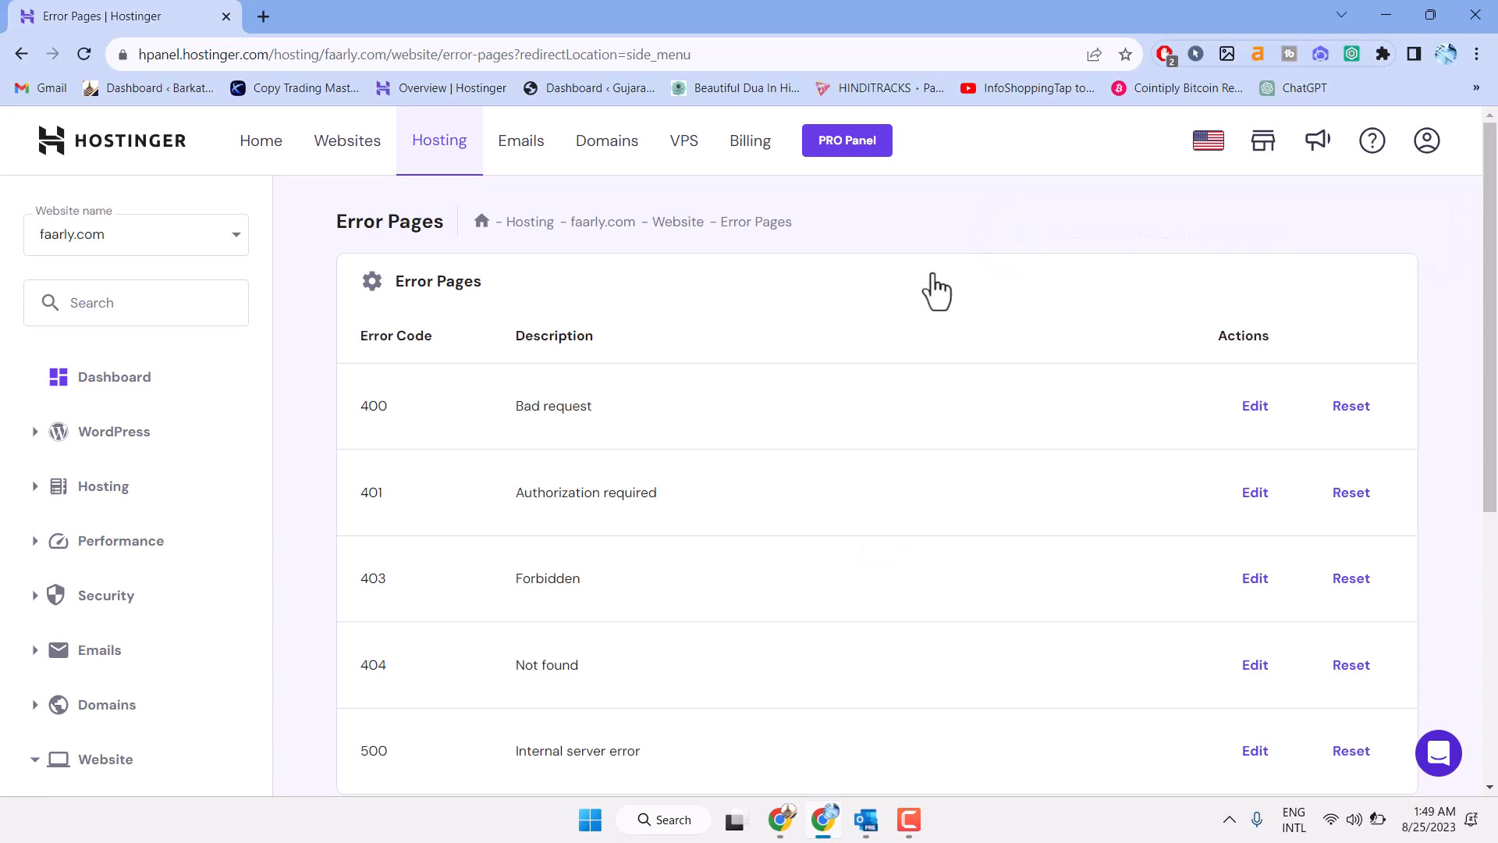
mouse_move(839, 523)
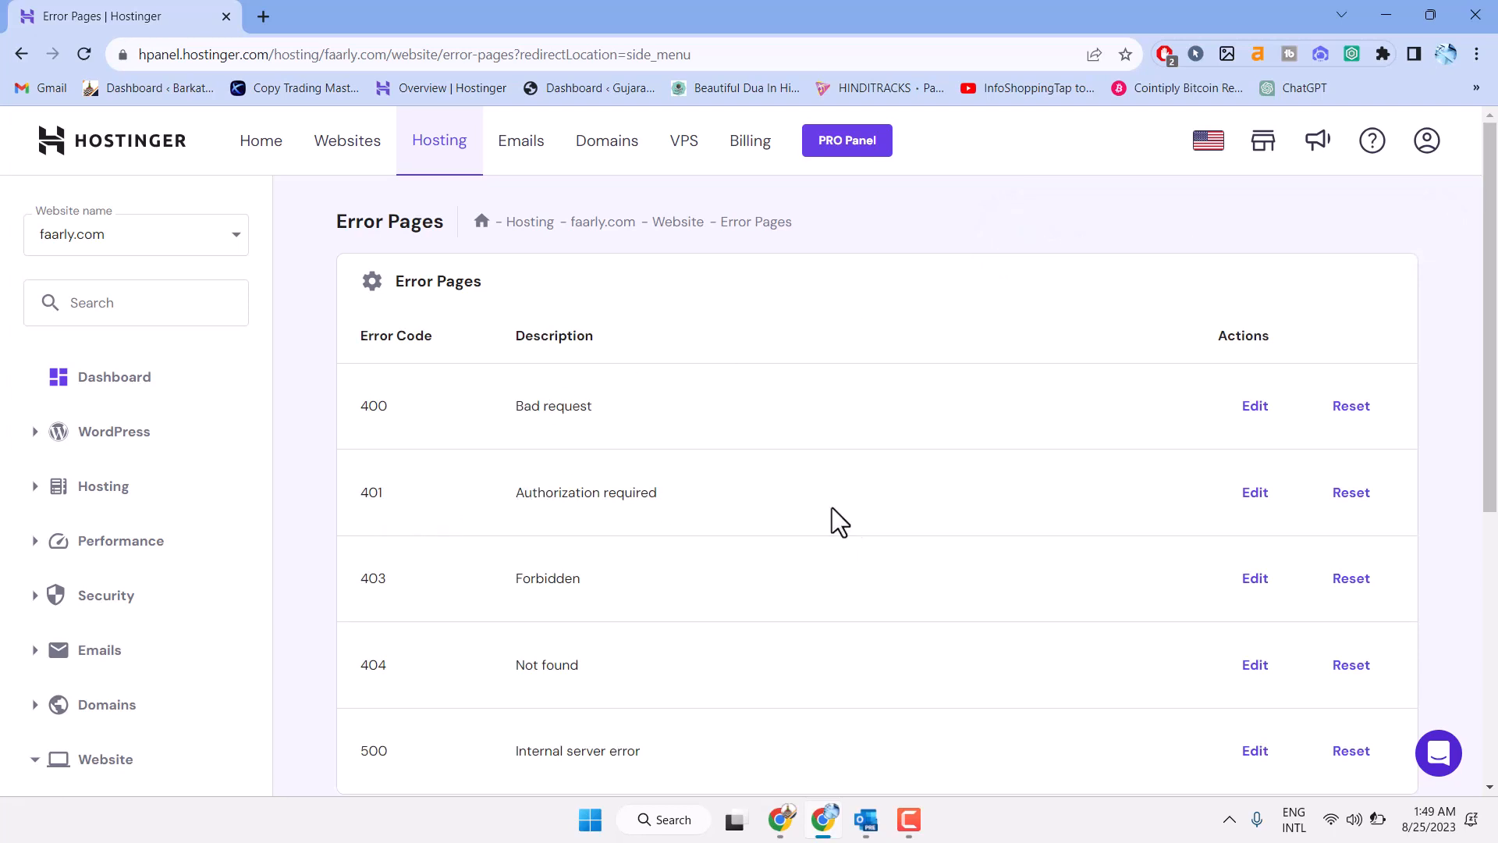
mouse_move(998, 517)
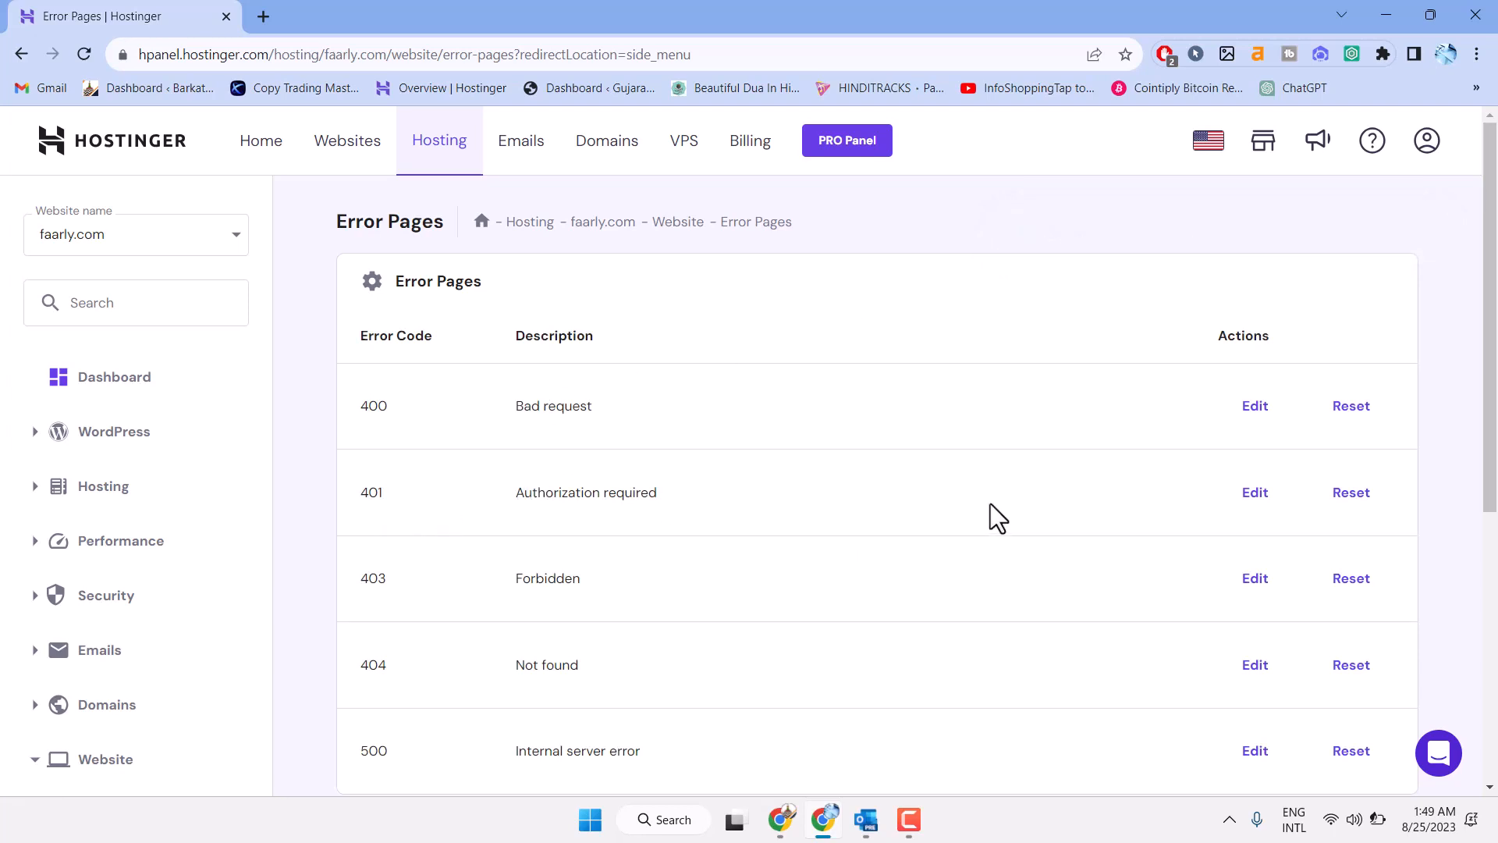